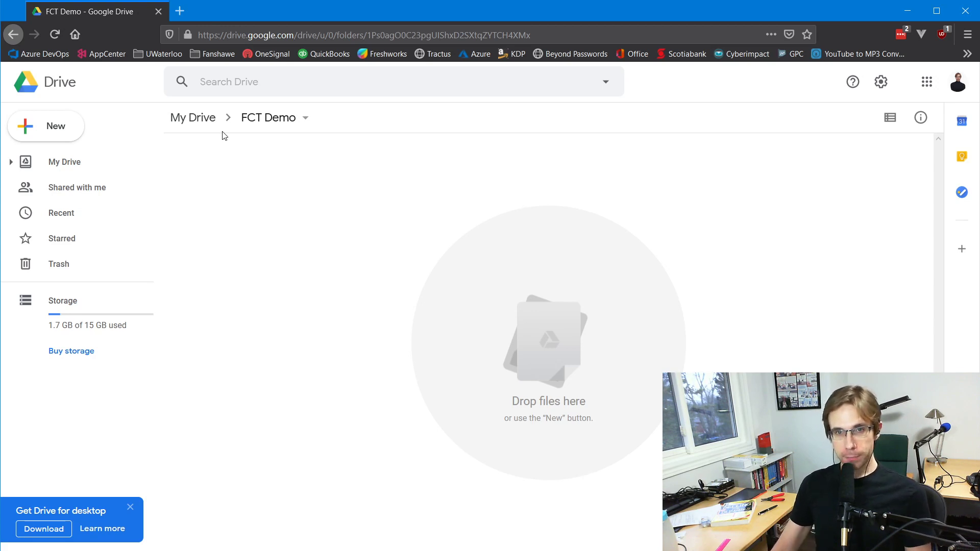
mouse_move(165, 143)
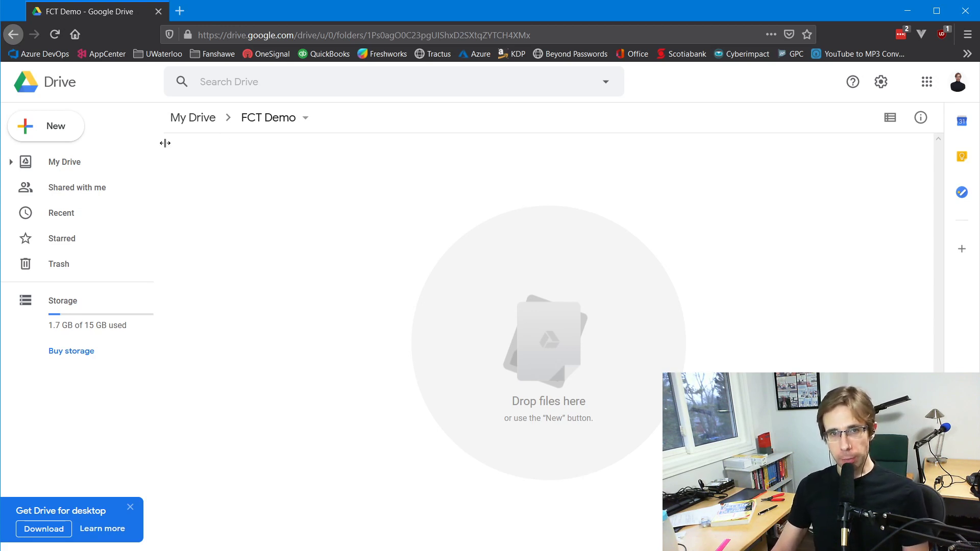
Create a new blank Google Form from the Drive New menu in the FCT Demo folder
click(45, 126)
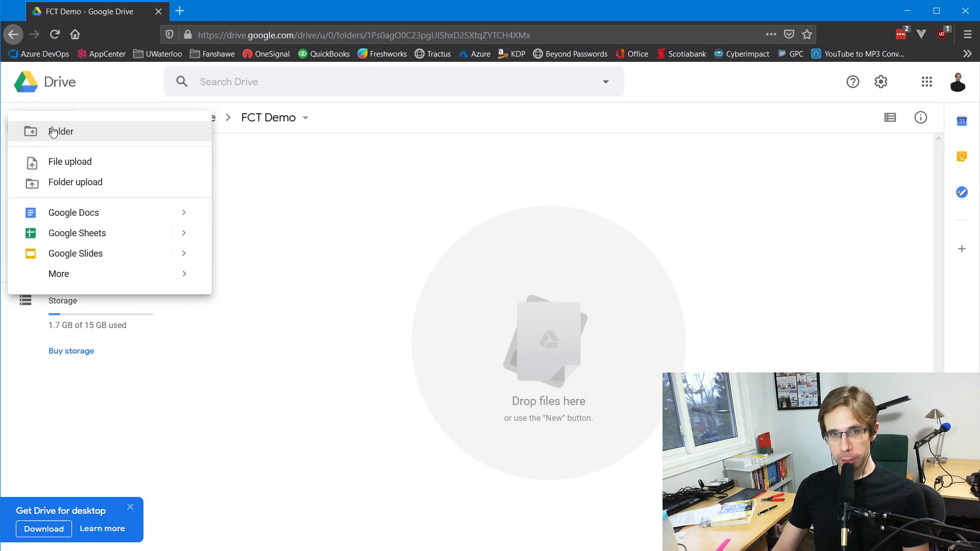
mouse_move(165, 278)
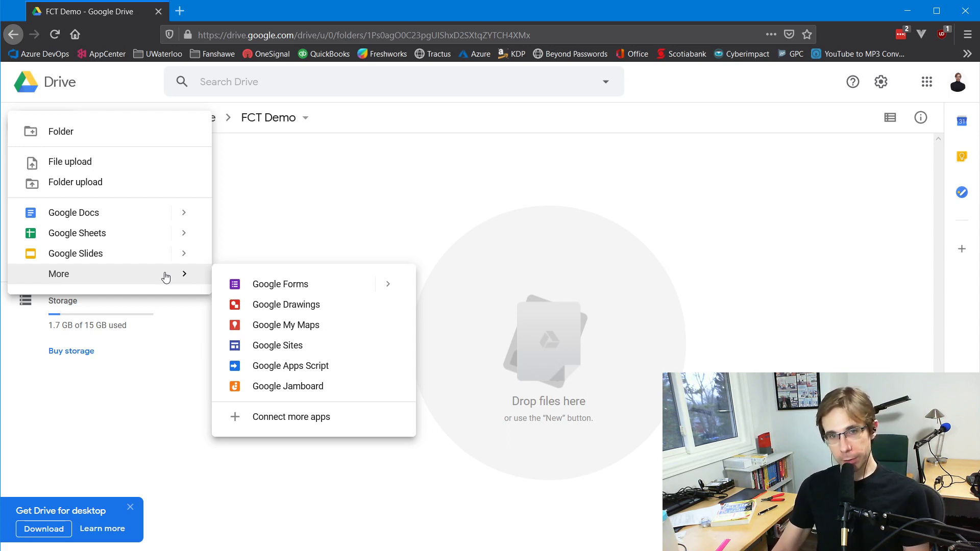
mouse_move(263, 283)
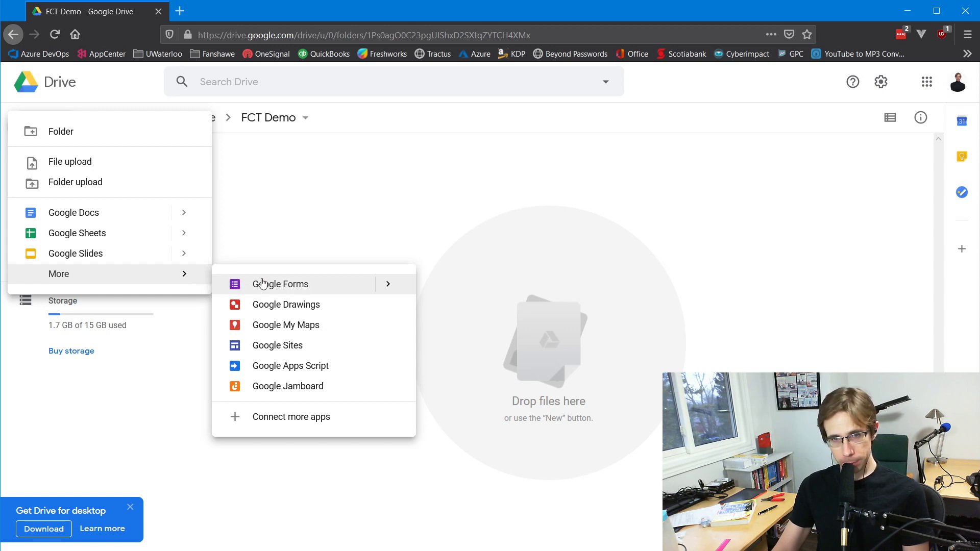
mouse_move(279, 284)
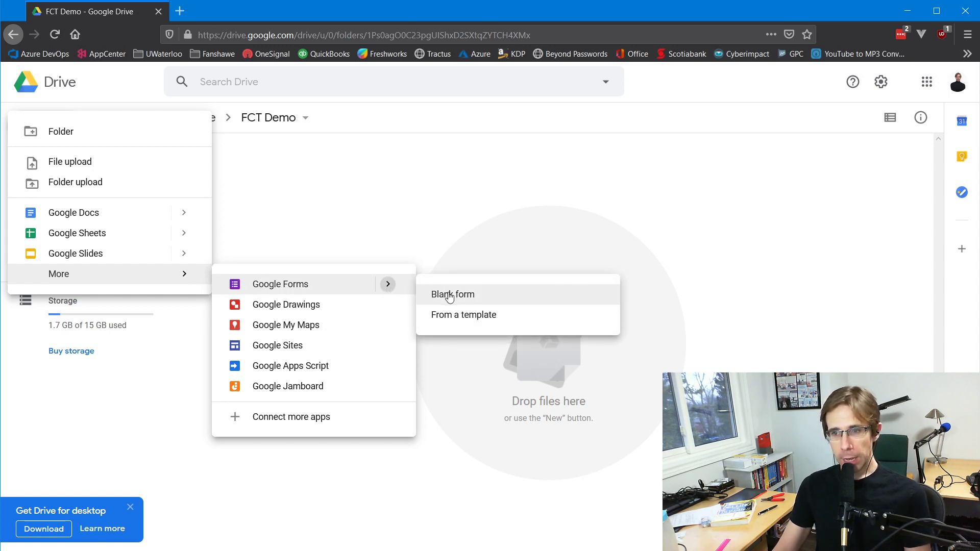
click(452, 294)
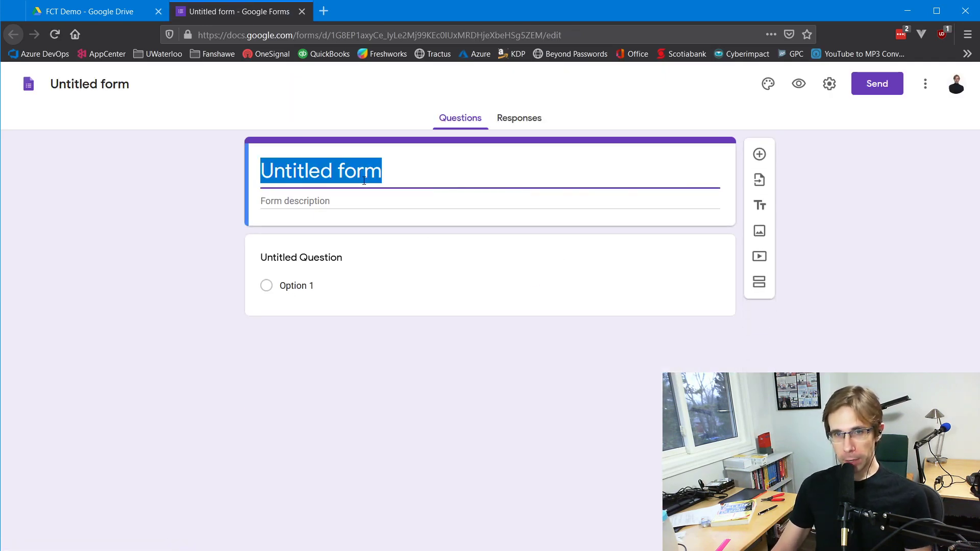
Name the form 'VP PR Election Ballot' and select the first question card
text(VP P)
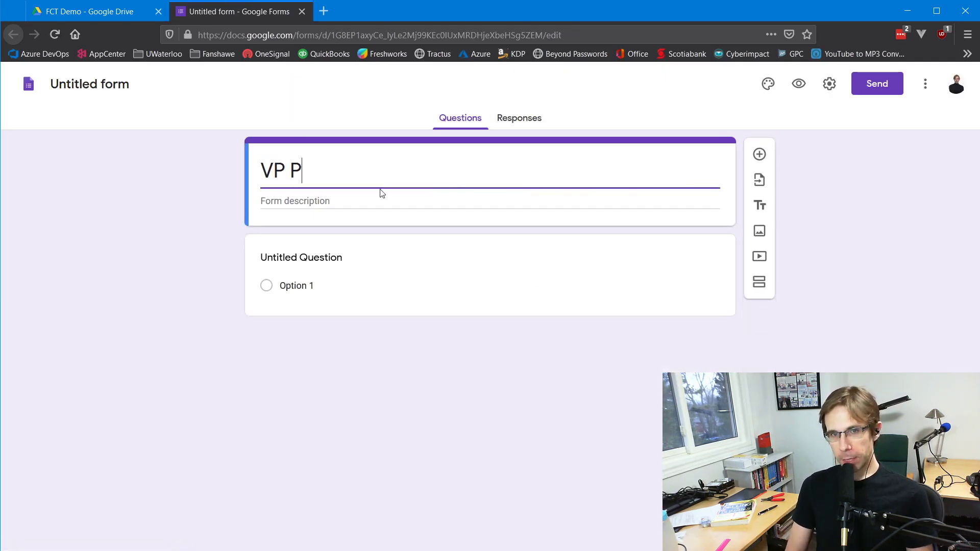
text(R Election)
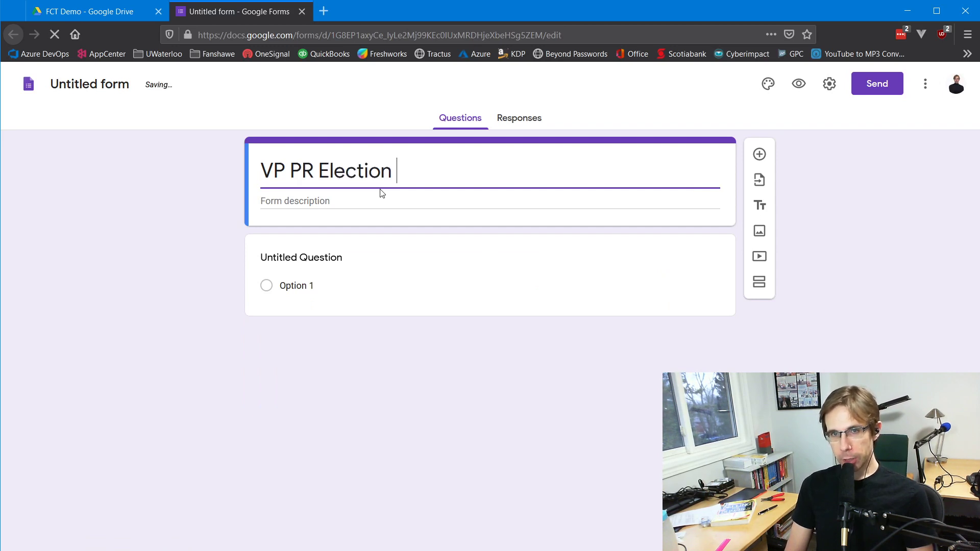
text(Ballot)
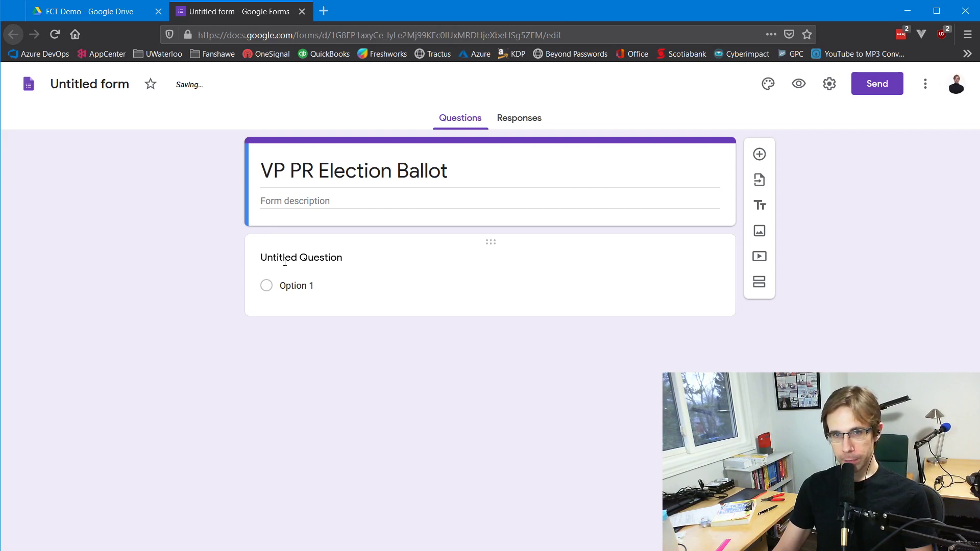
click(301, 257)
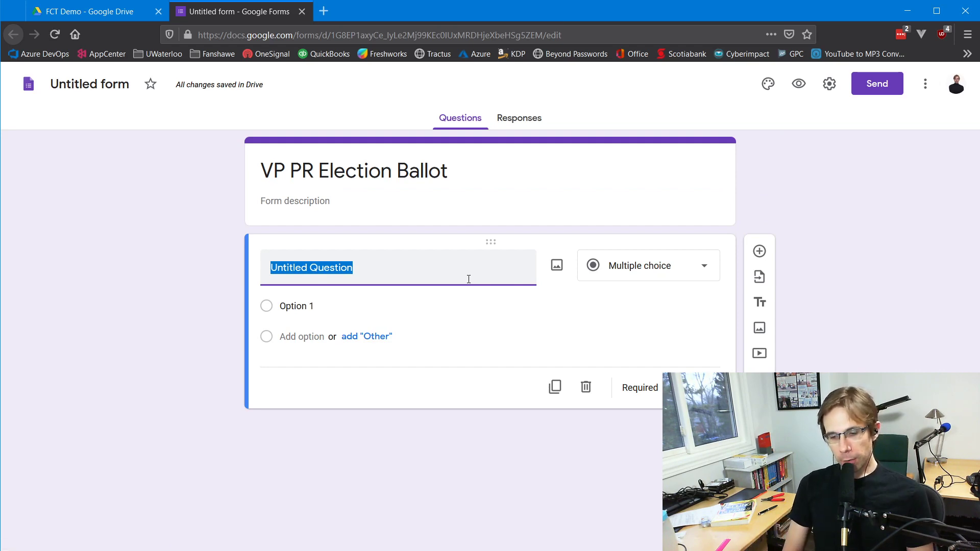
Write the question asking voters to please make their VP PR choice
text(Please vote for your)
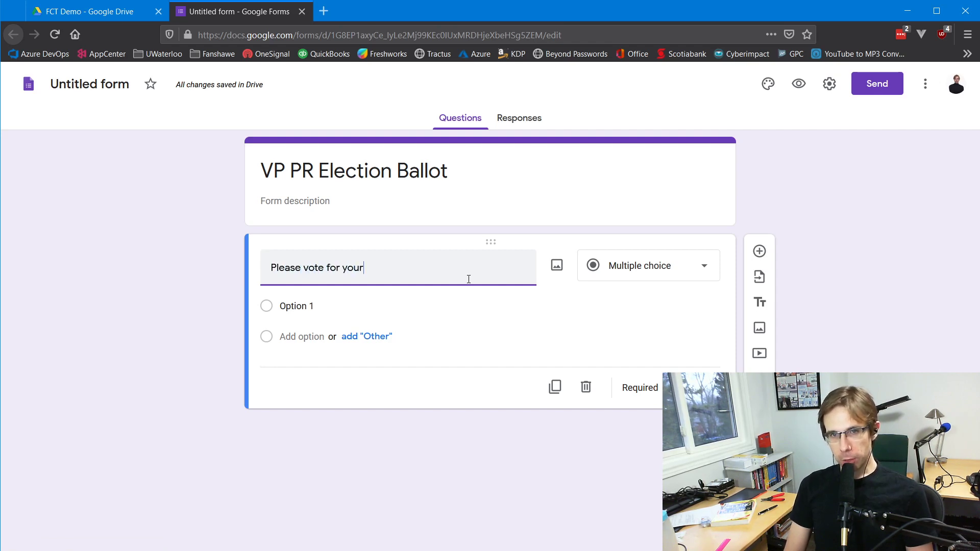
text(choice of VP PR.)
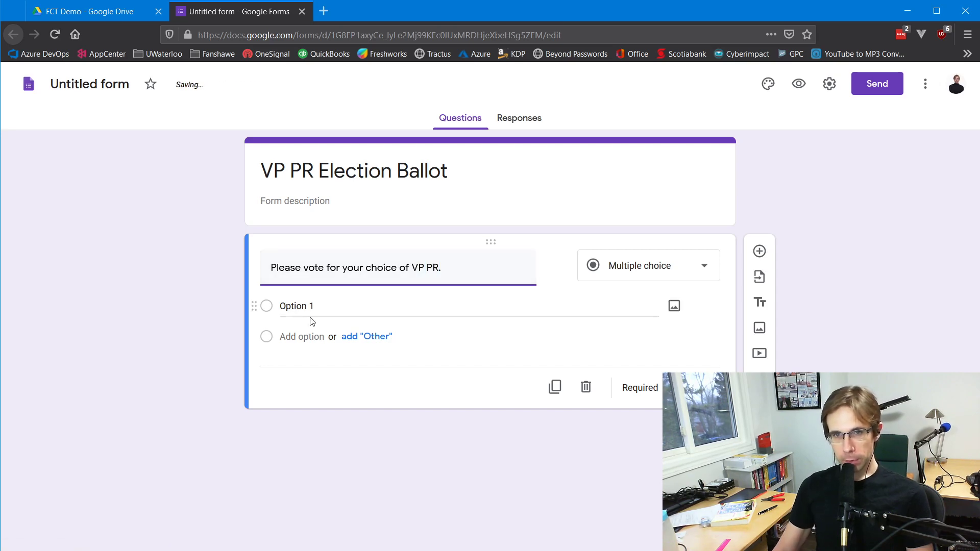
Add the answer choices John Doe, Jane Smith and Sally Johnson
double_click(296, 307)
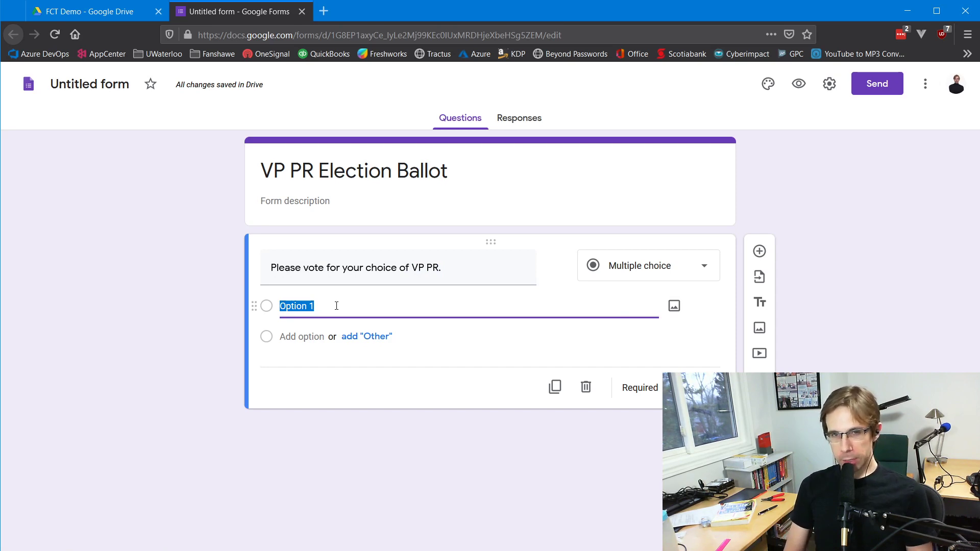
text(John Doe)
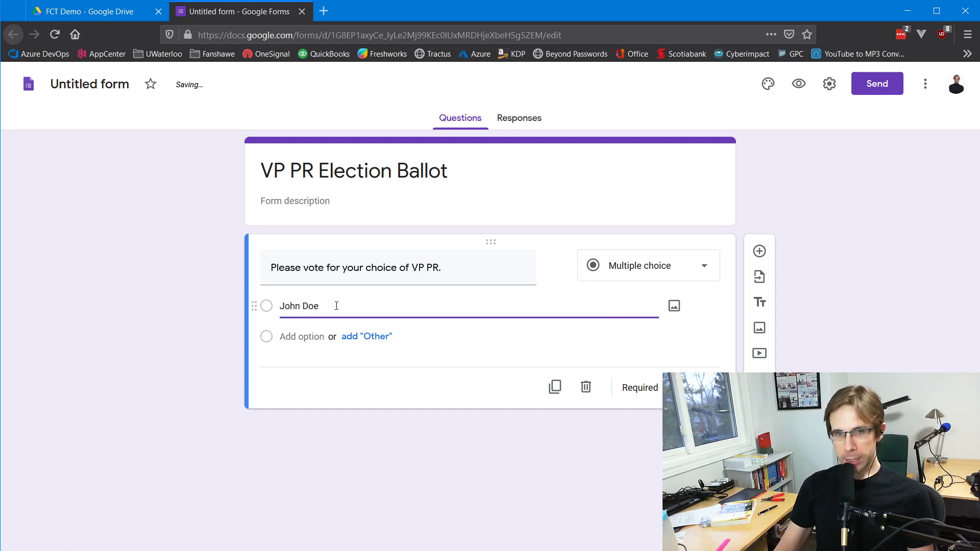
click(302, 337)
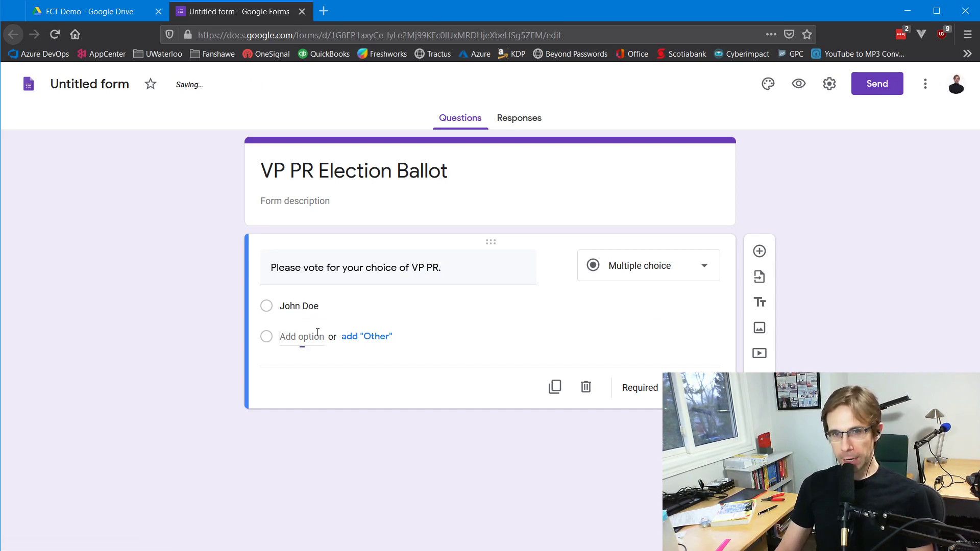
text(J)
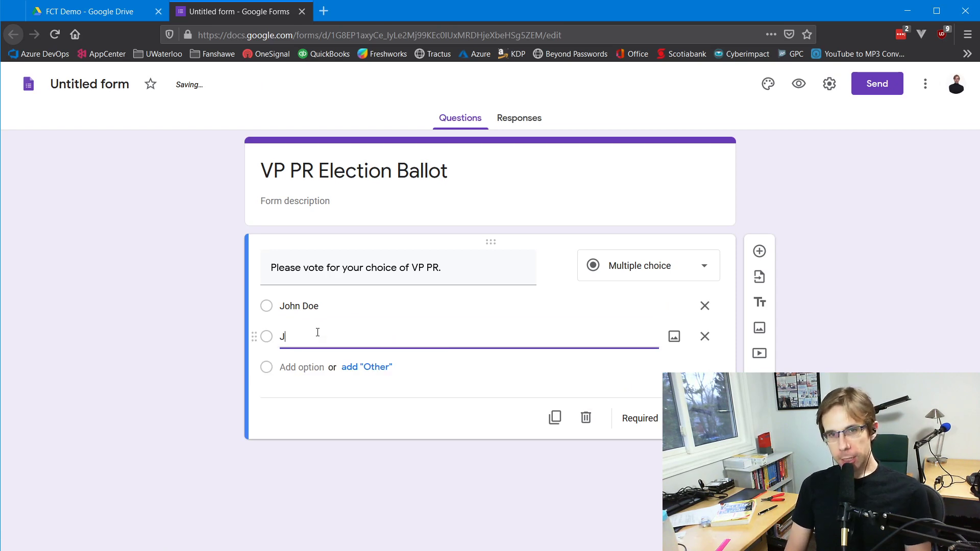
text(ane Smith)
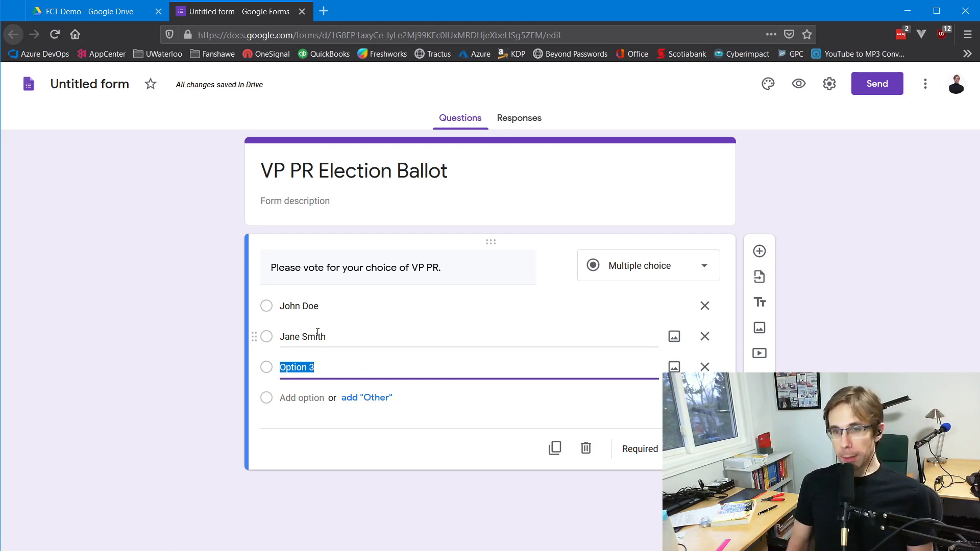
text(Sally Johnson)
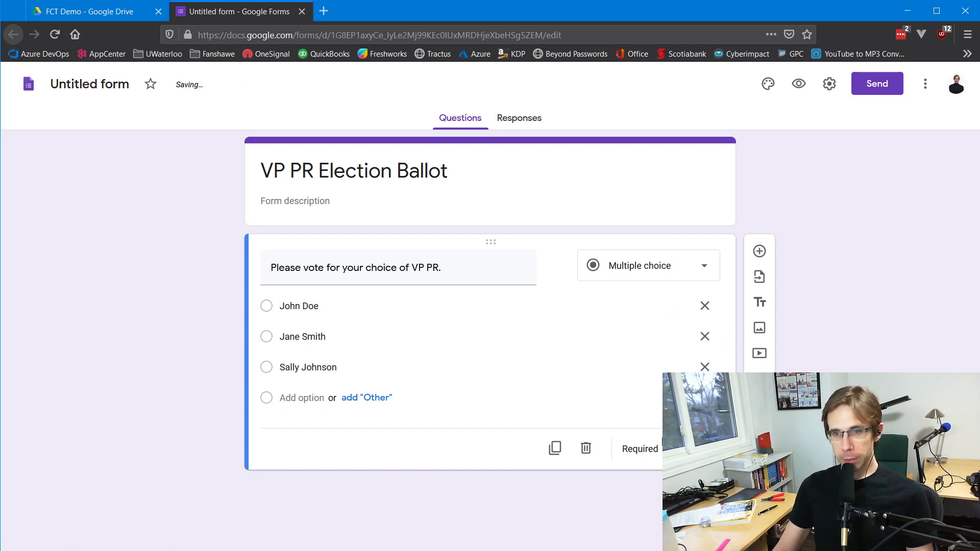
mouse_move(576, 232)
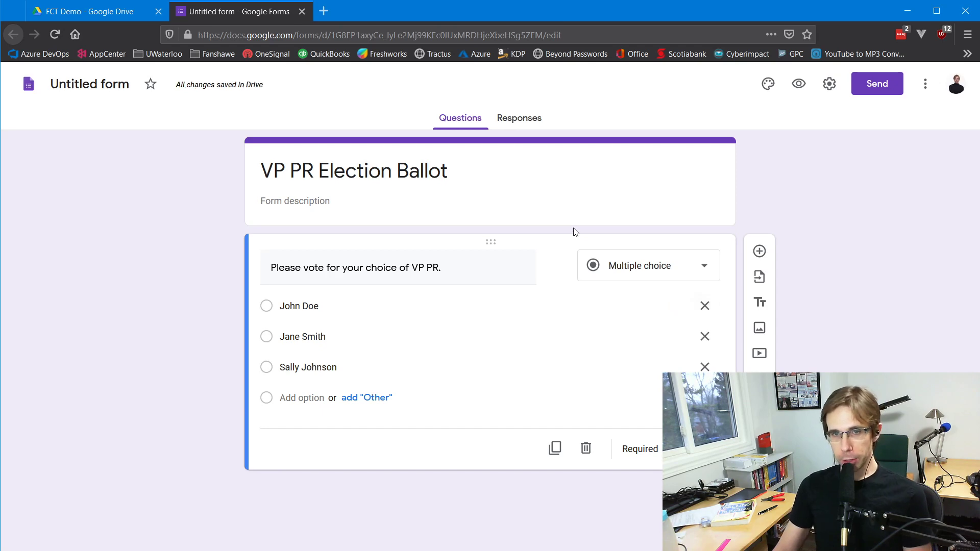
mouse_move(535, 123)
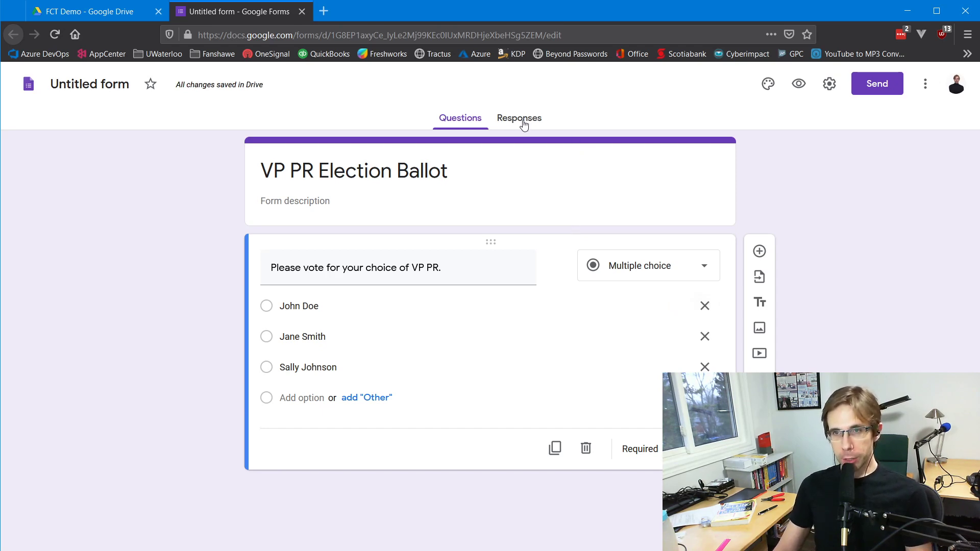
View the Responses page and cancel out of the response-destination dialog without a spreadsheet
click(518, 118)
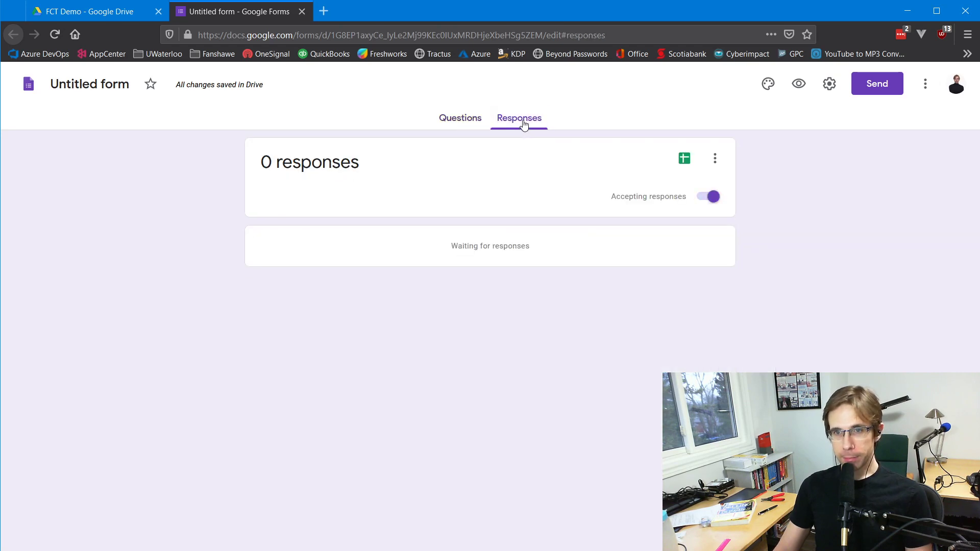
mouse_move(683, 158)
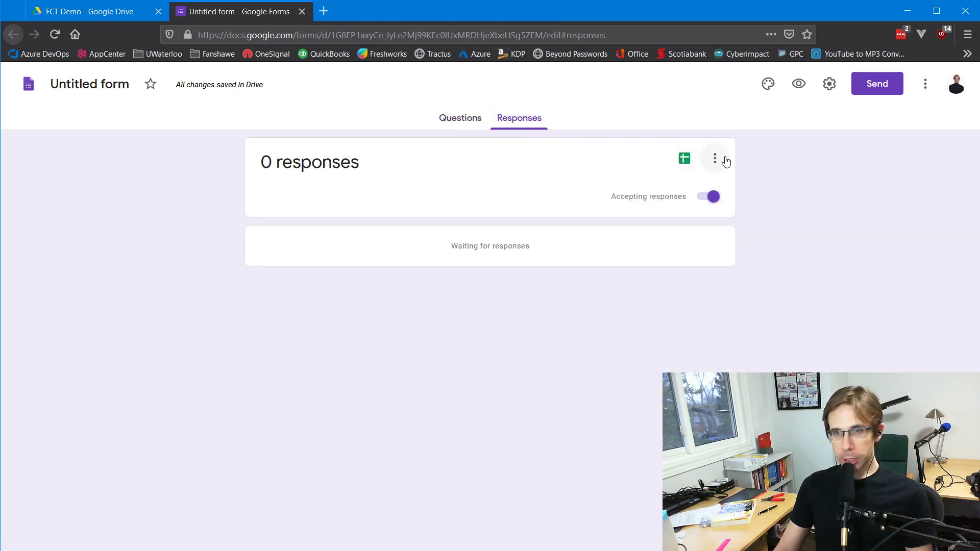
click(684, 158)
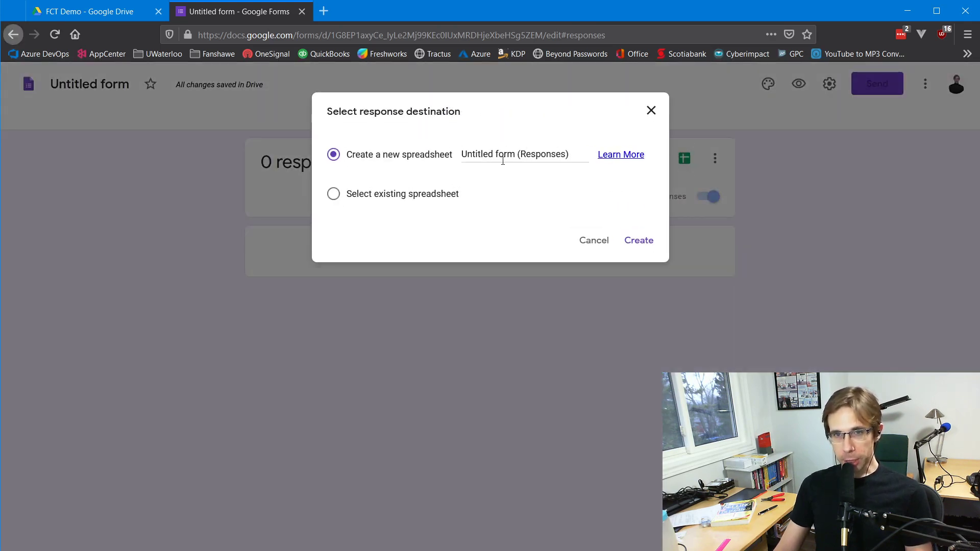
mouse_move(598, 159)
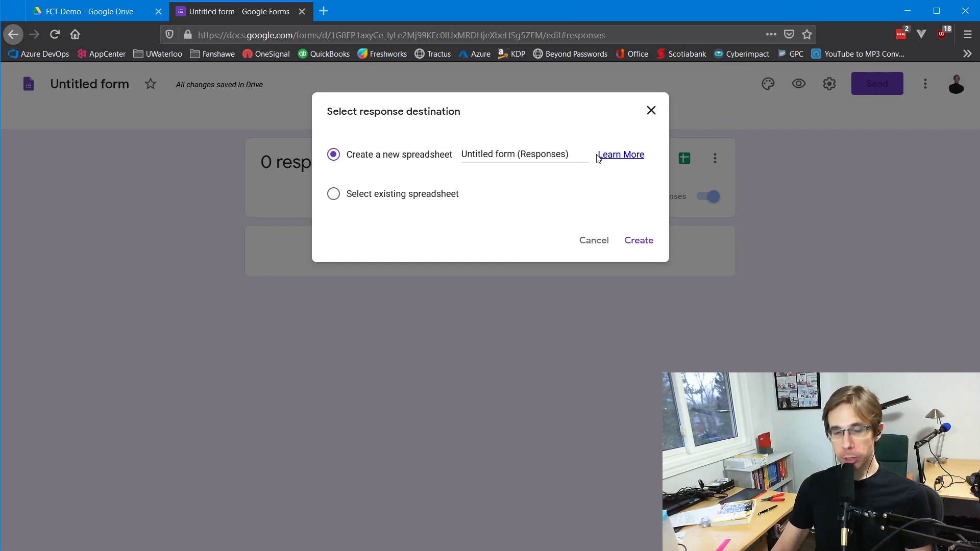
mouse_move(594, 239)
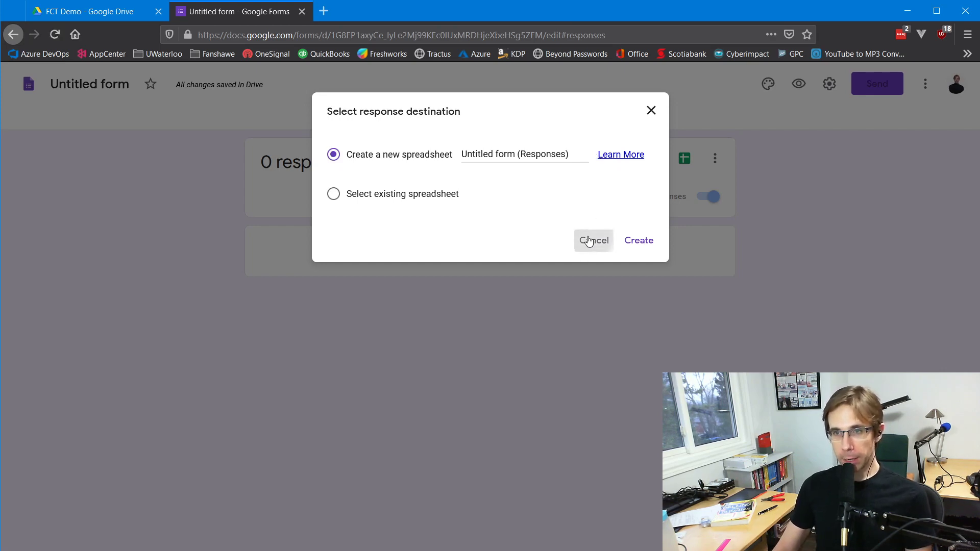
click(594, 240)
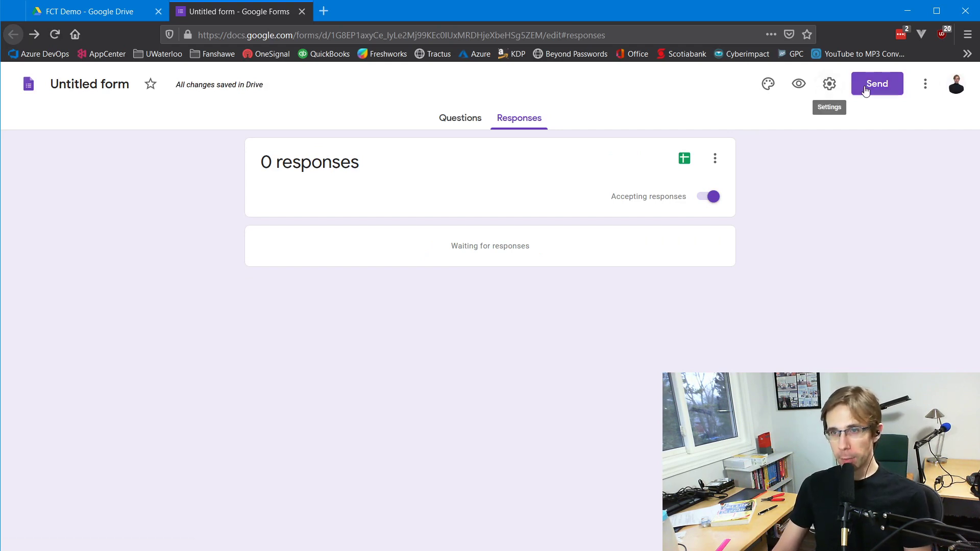
Share the form via link with Shorten URL enabled
click(876, 84)
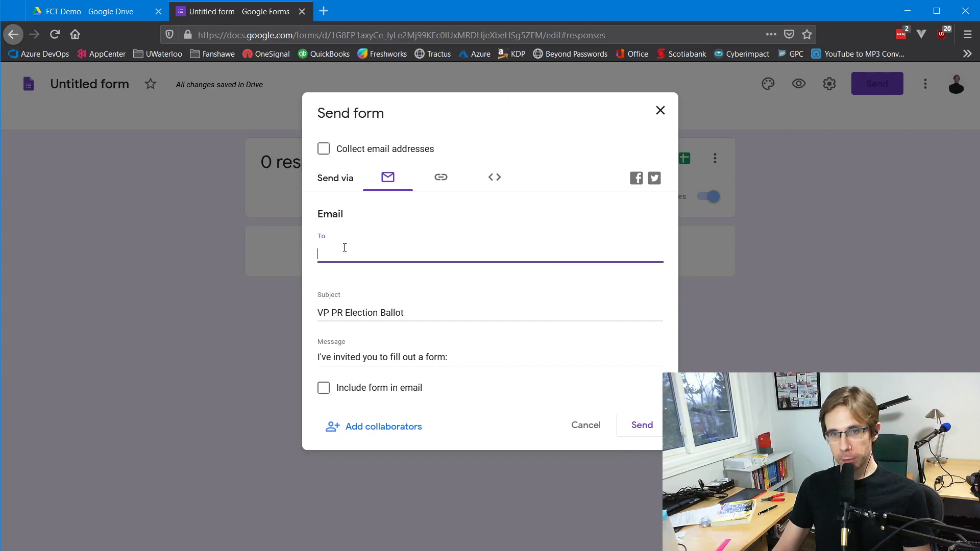
click(441, 177)
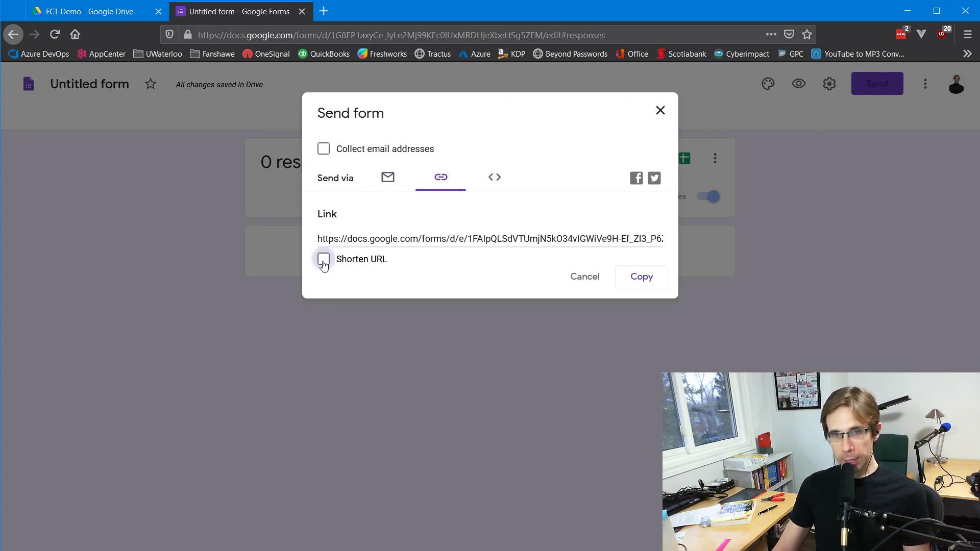
click(323, 259)
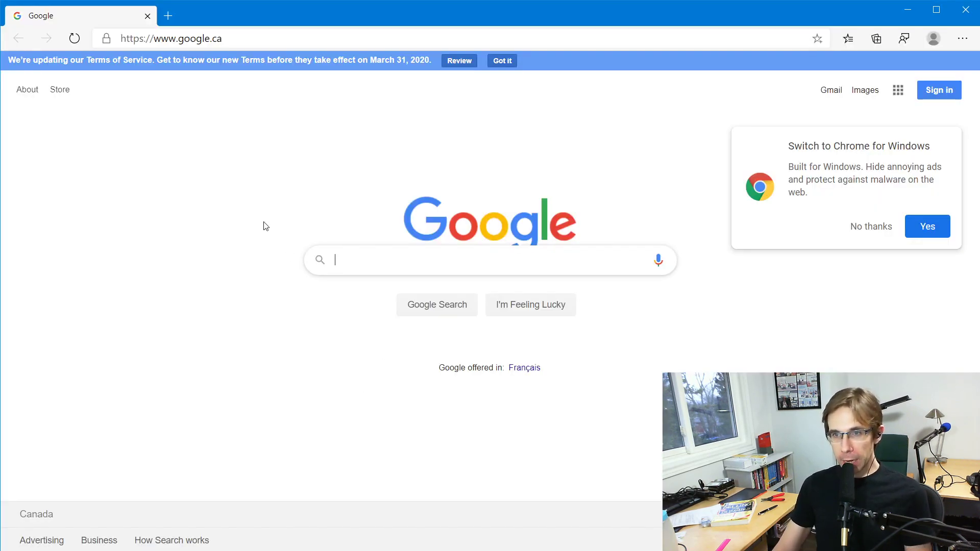
click(173, 37)
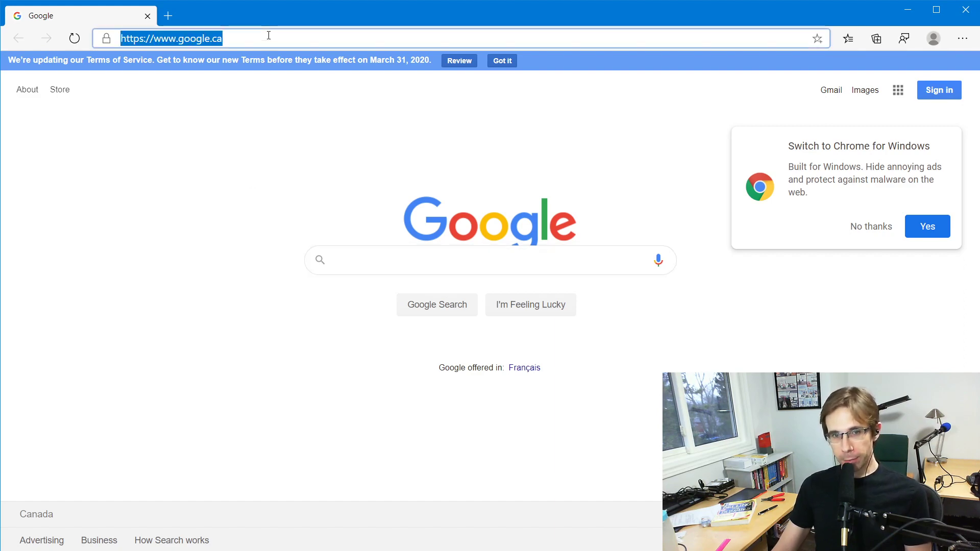
text(https://forms.gle/b9Gd8s46NyV34S4J6)
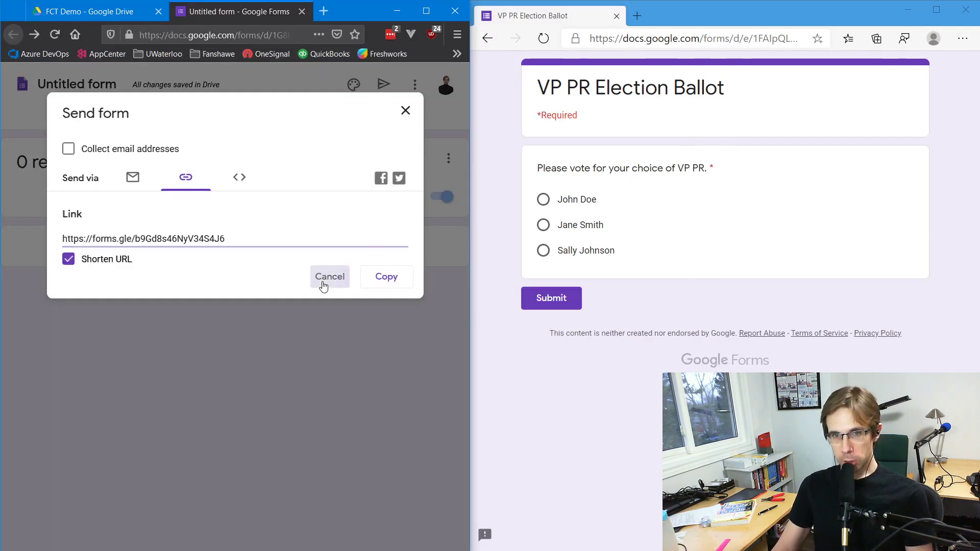
Close the Send dialog and return to the responses summary in the editor
click(330, 277)
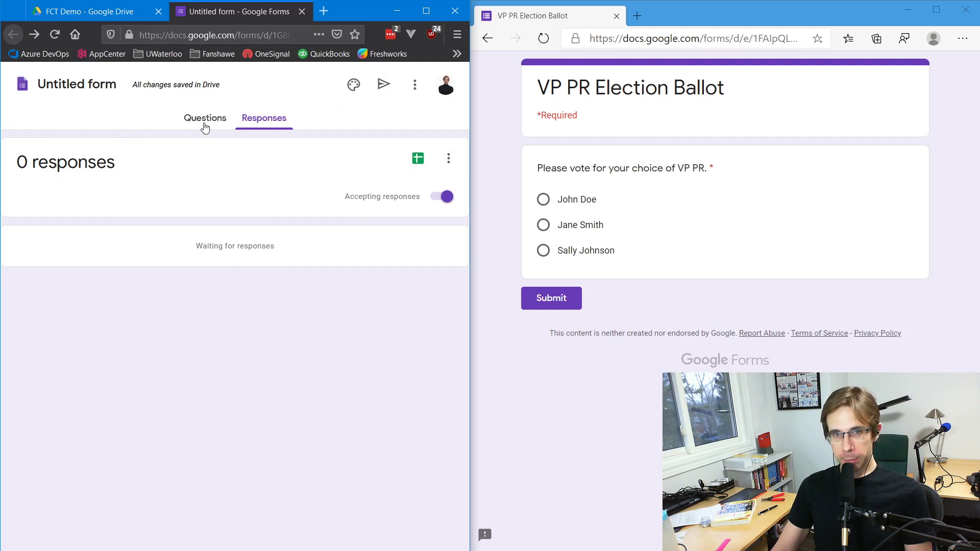
click(204, 119)
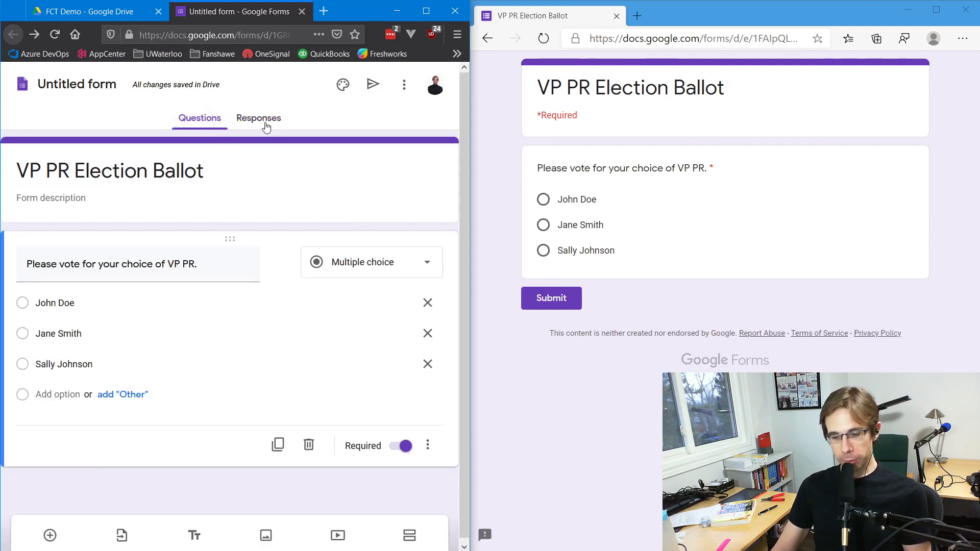
click(259, 119)
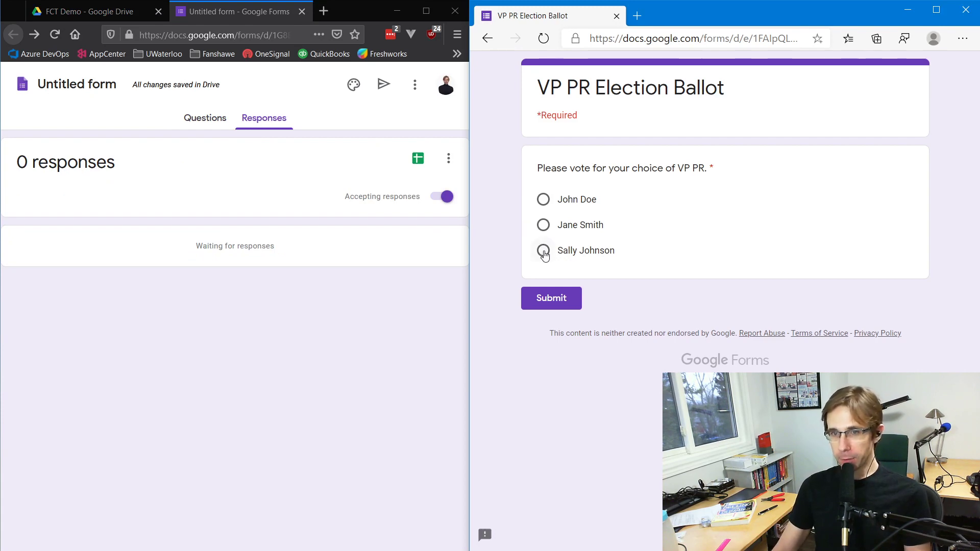
Submit a test ballot voting for Sally Johnson
click(543, 250)
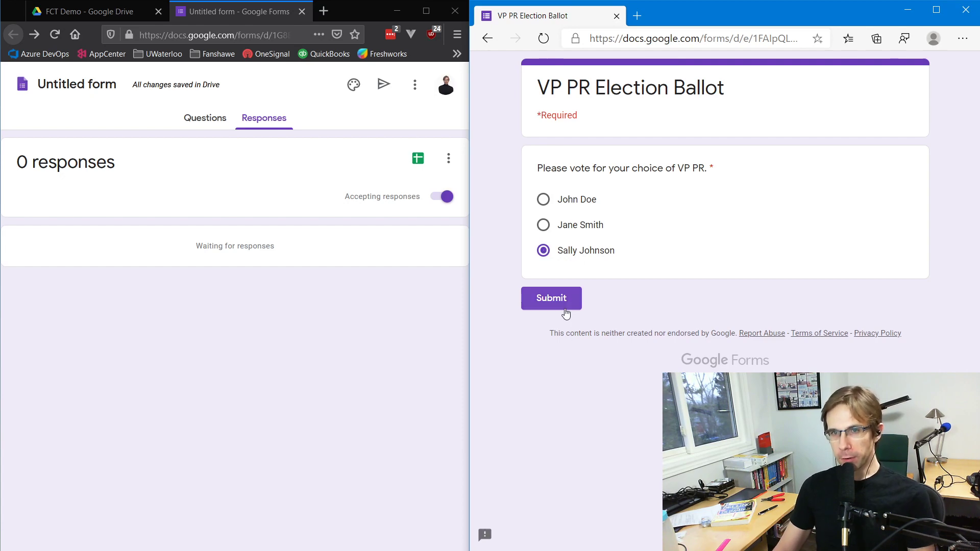
click(550, 298)
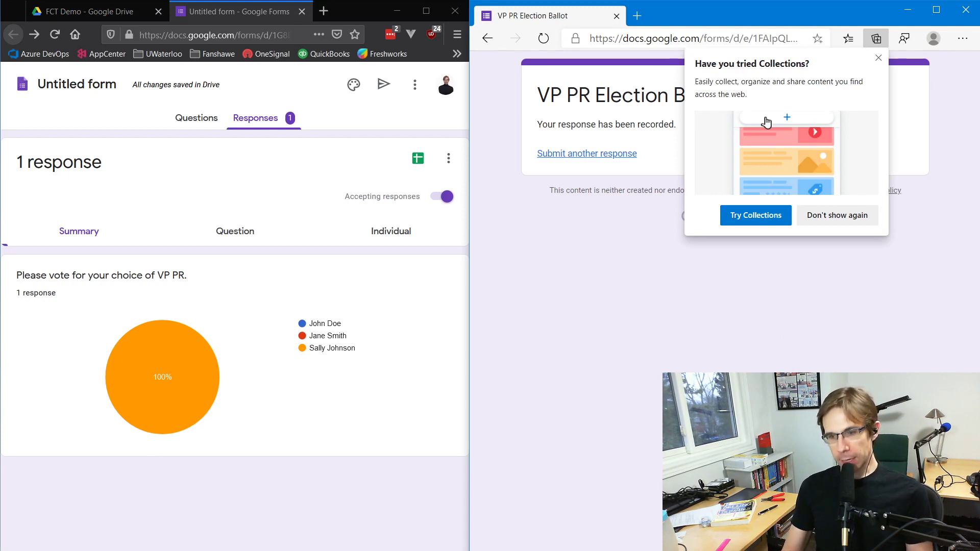
Dismiss the Collections popup so the updating results pie stays visible
click(878, 57)
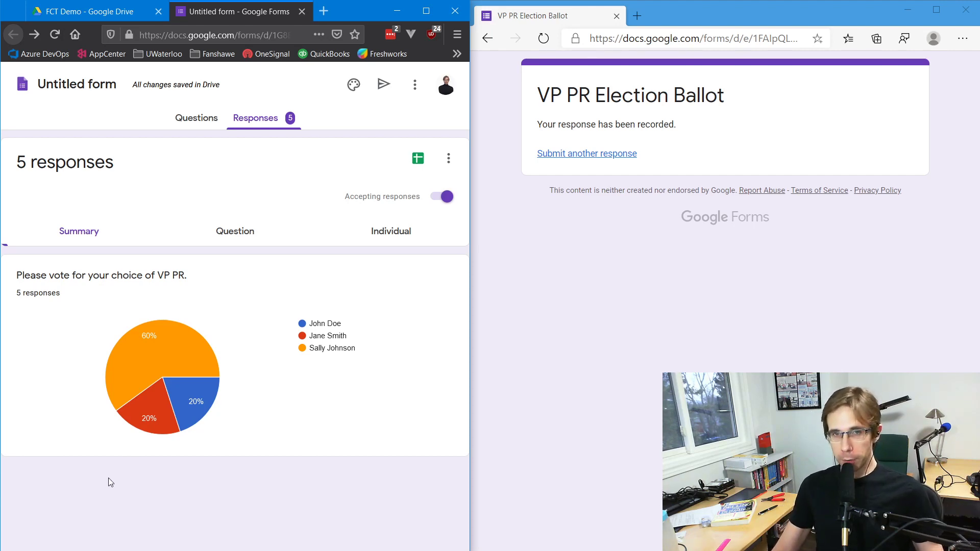
mouse_move(183, 122)
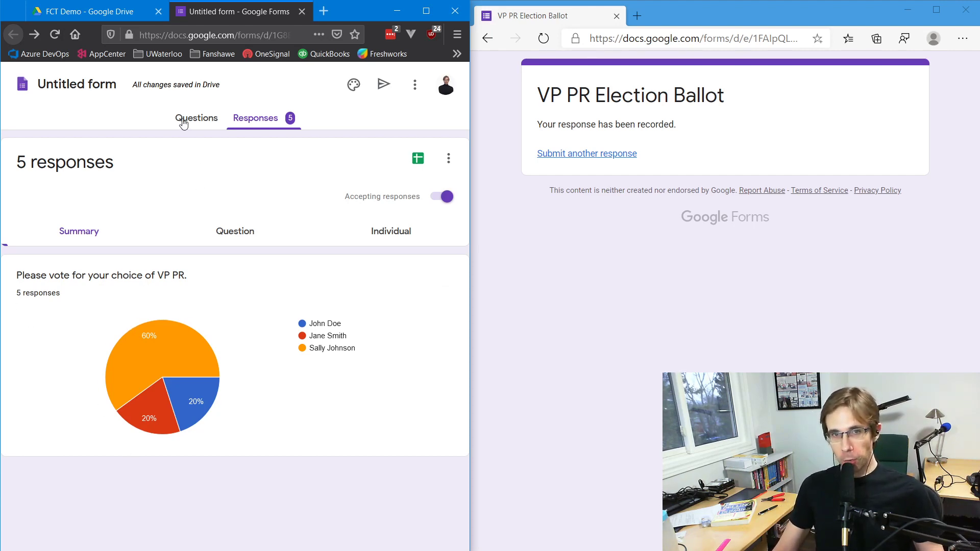
click(196, 119)
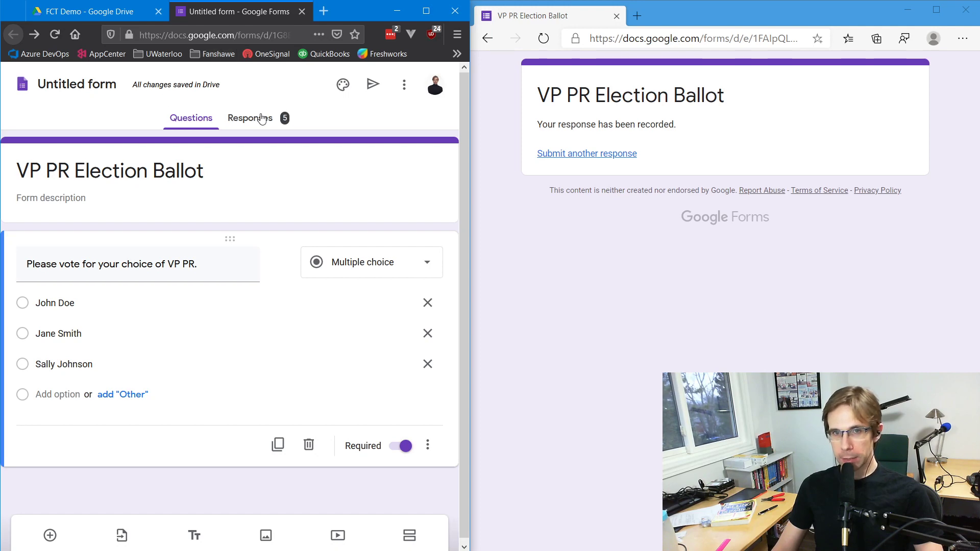
click(250, 119)
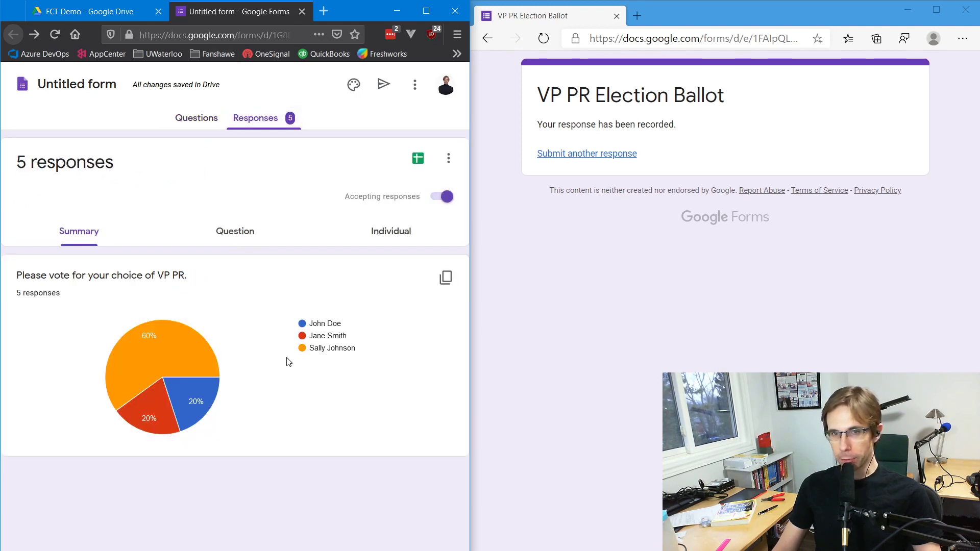
mouse_move(319, 406)
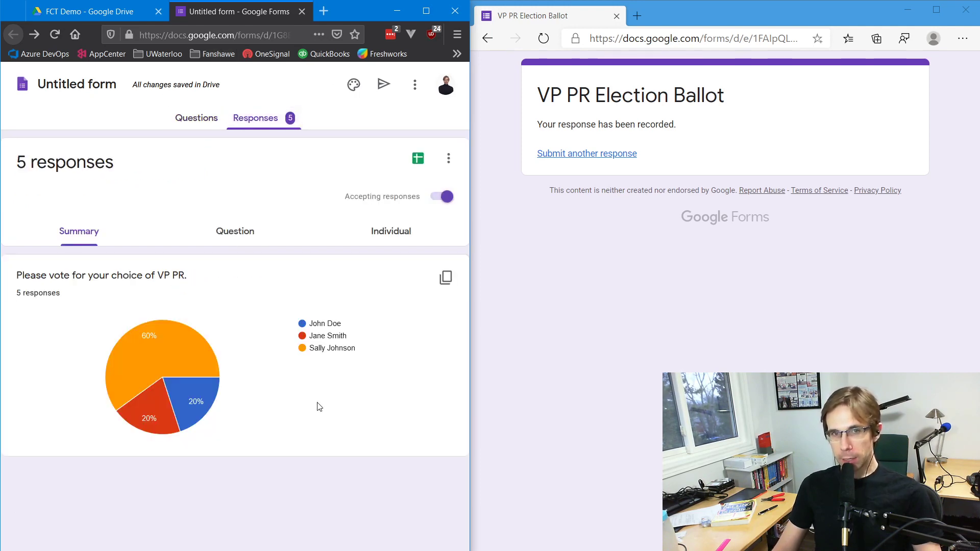